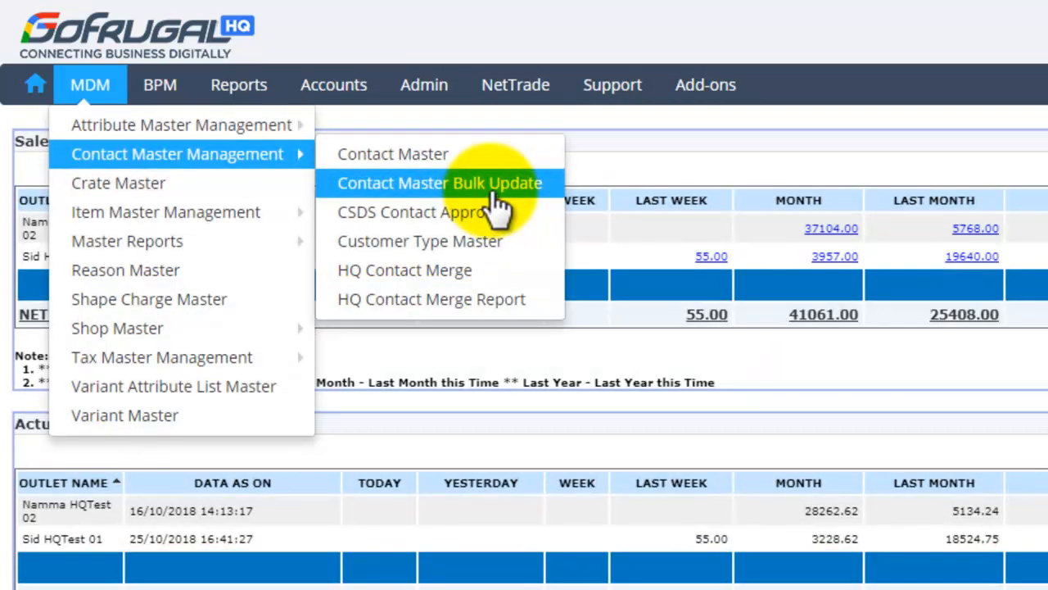
Step: Go to Contact Master Bulk Update under Contact Master Management in the MDM menu
left_click(439, 184)
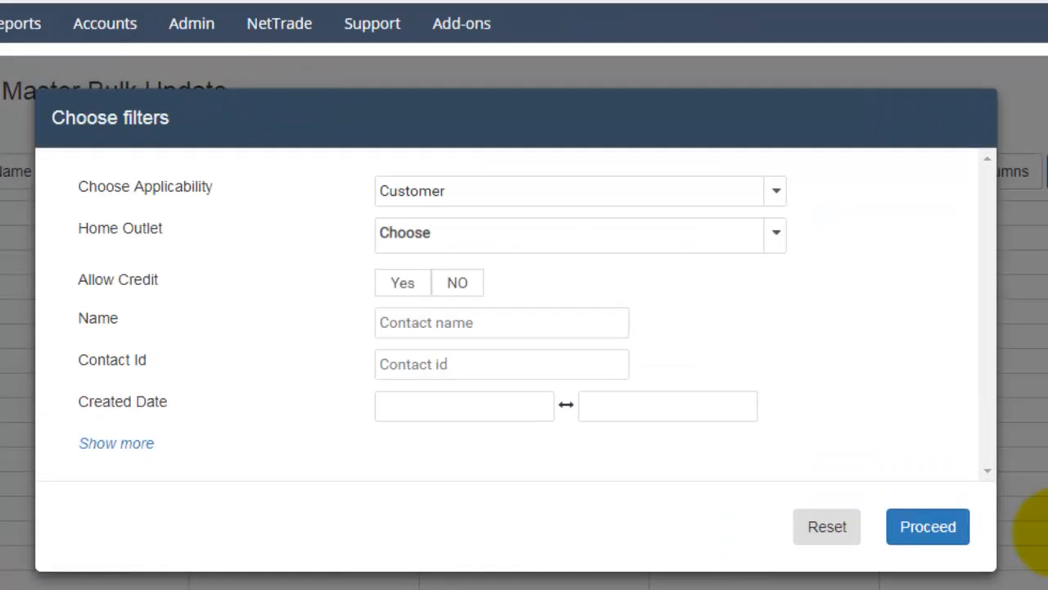
mouse_move(996, 319)
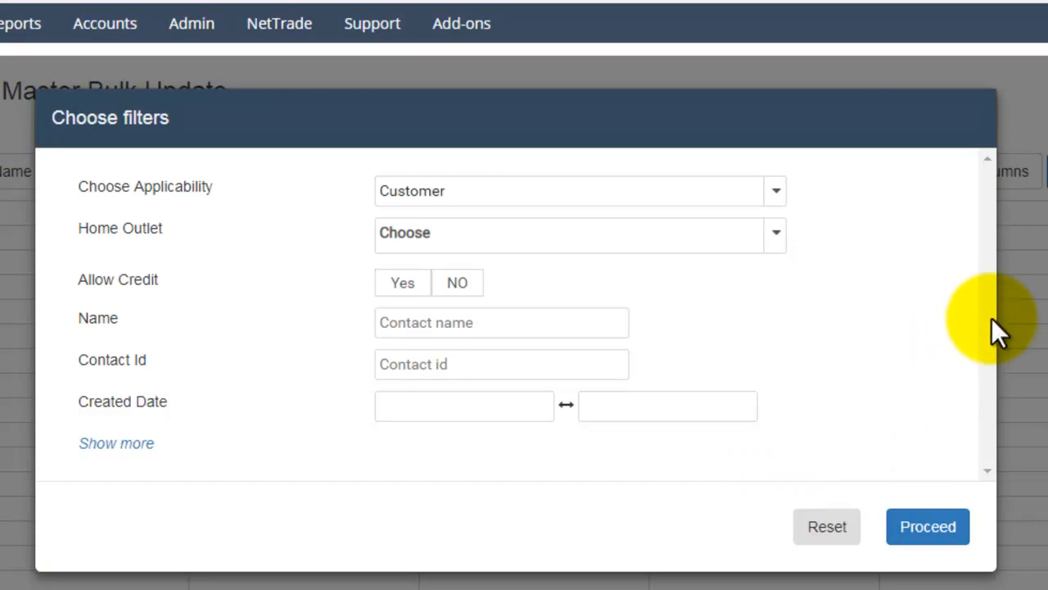
mouse_move(1016, 344)
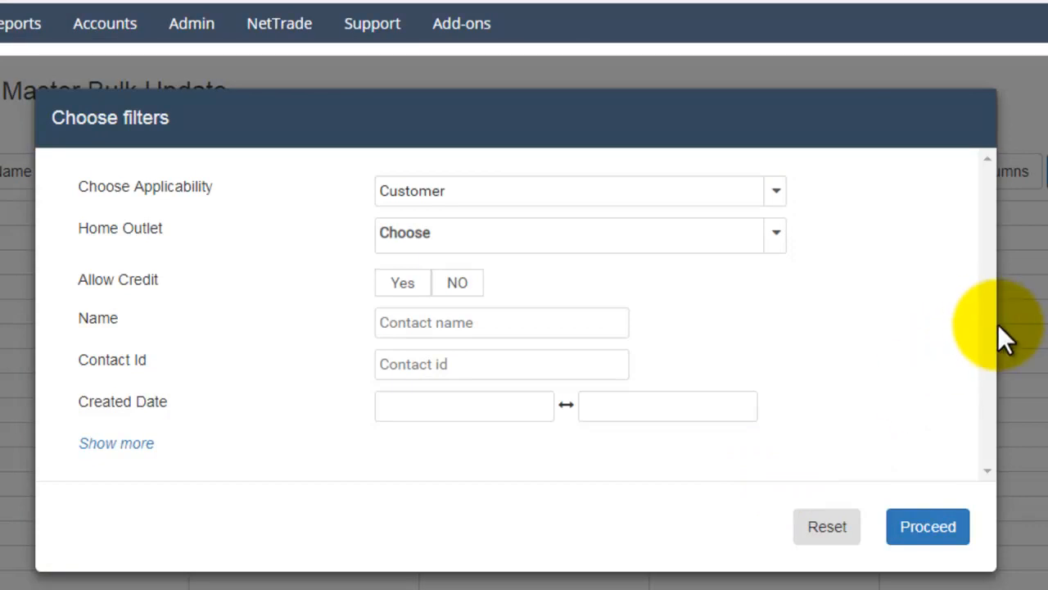
mouse_move(580, 472)
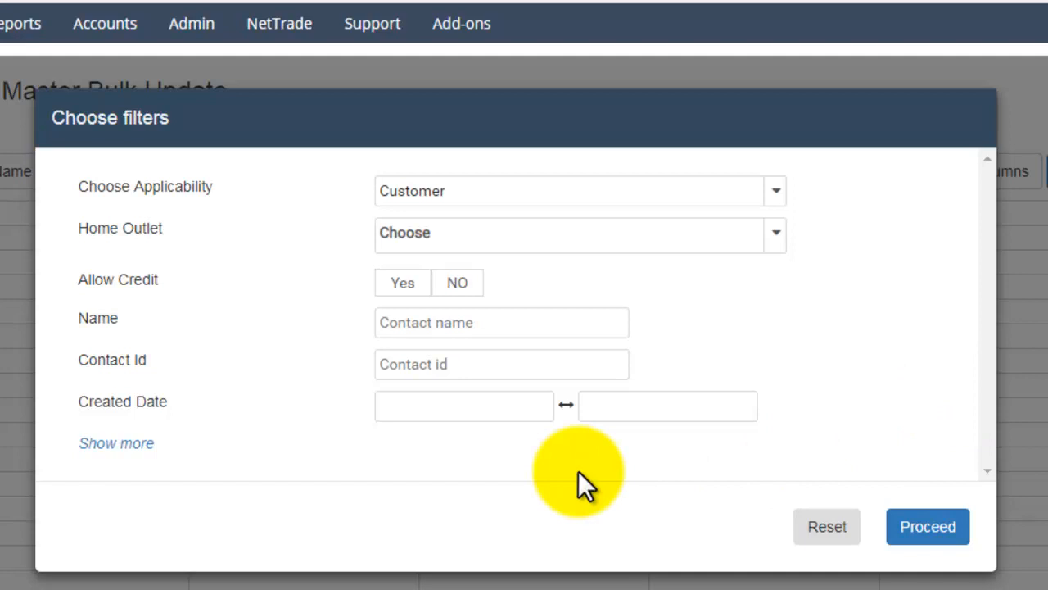
mouse_move(116, 443)
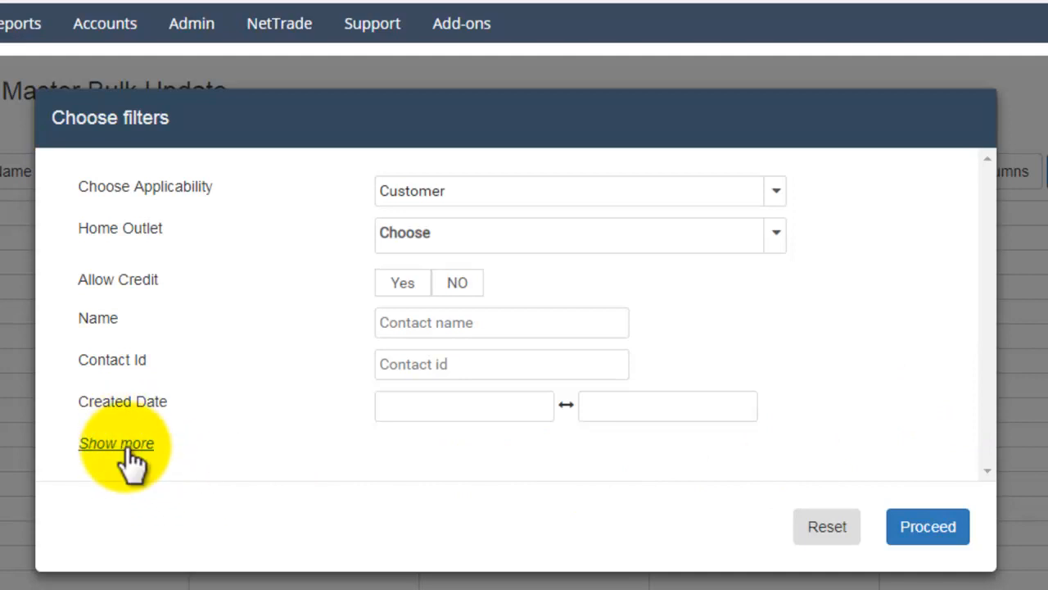
Step: Review the extra filter fields via Show more, then proceed with only Customer applicability
left_click(114, 443)
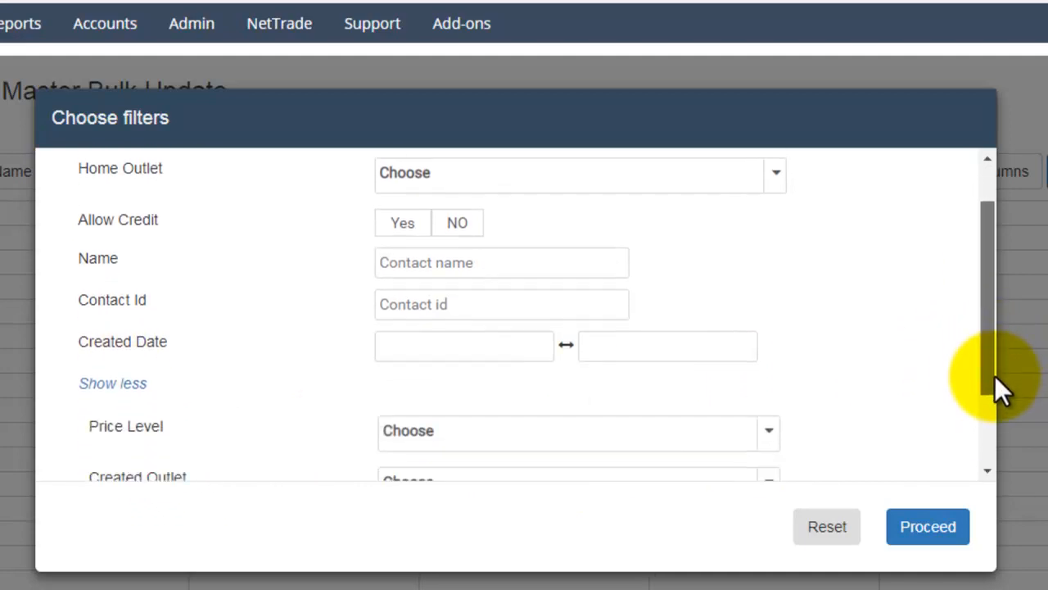
scroll("down", 3)
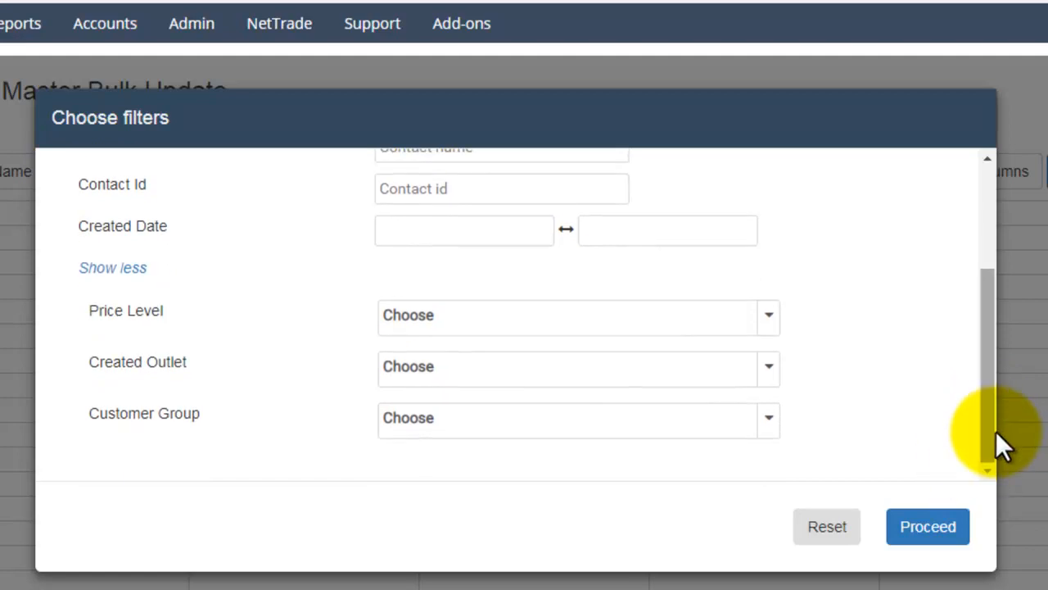
scroll("up", 3)
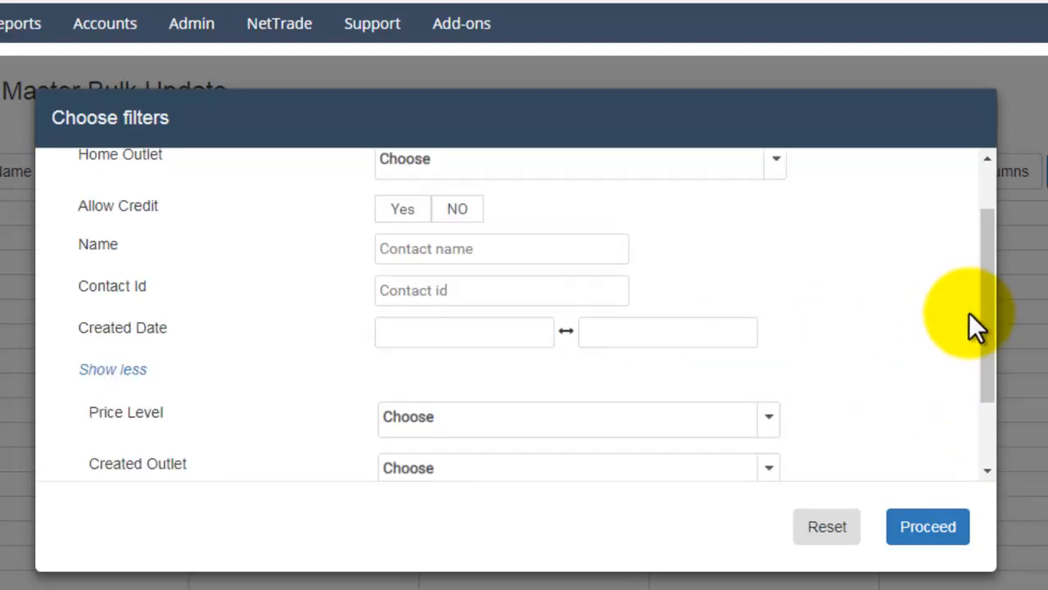
scroll("up", 3)
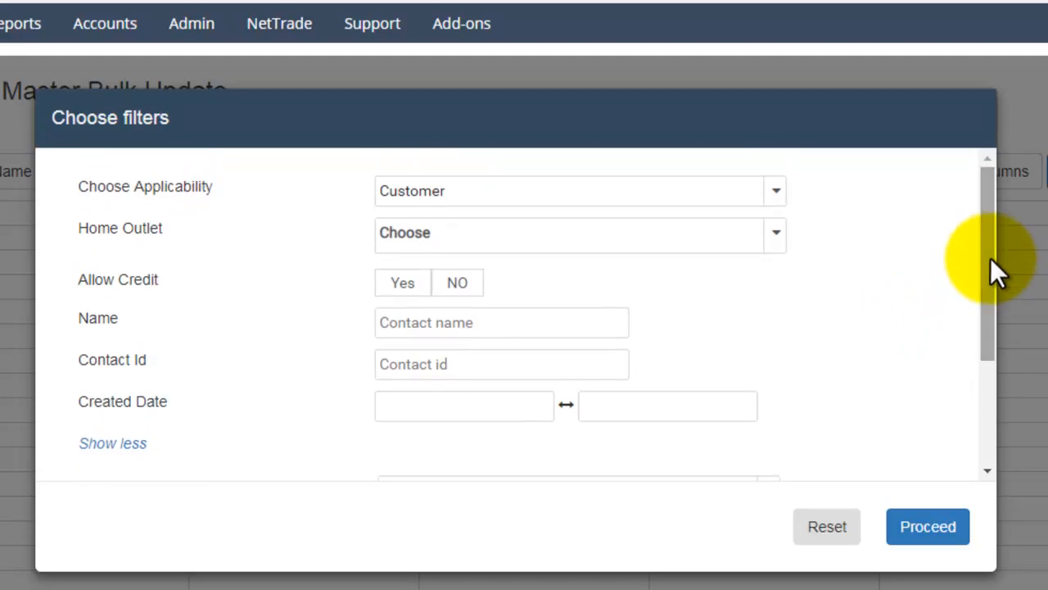
mouse_move(928, 528)
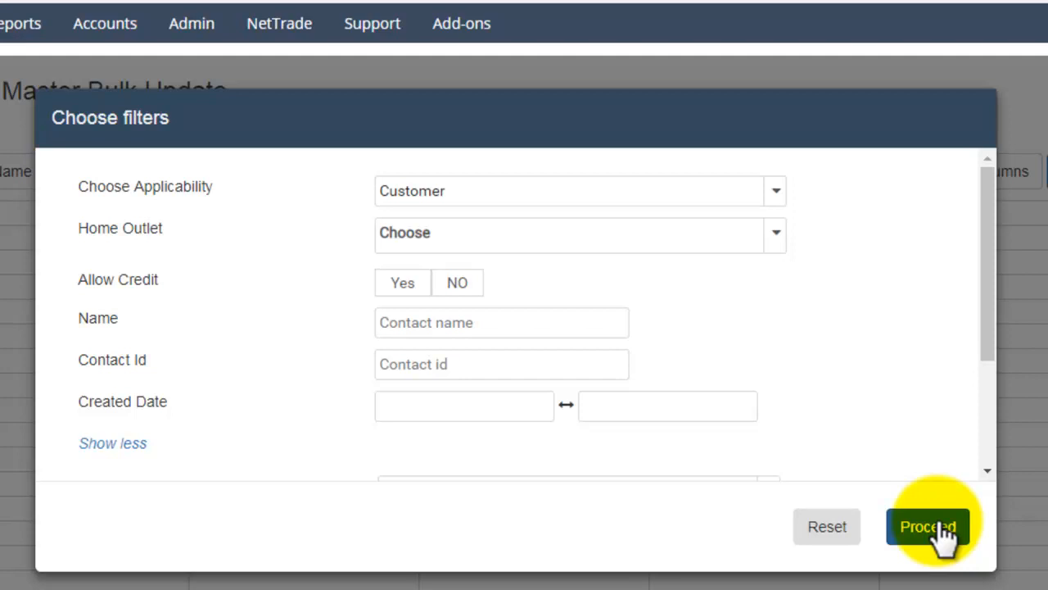
left_click(927, 526)
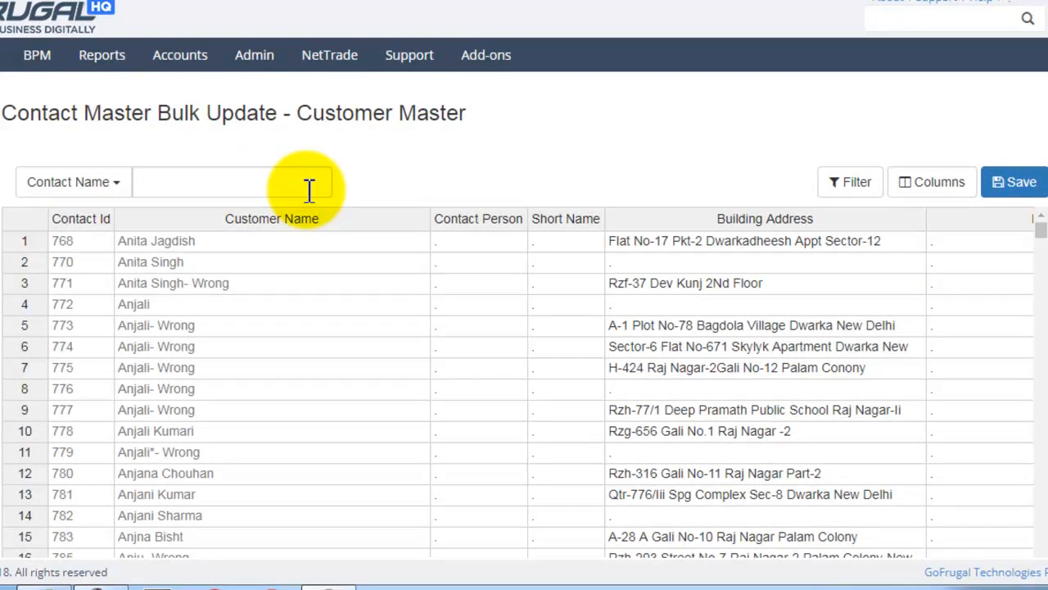
mouse_move(532, 219)
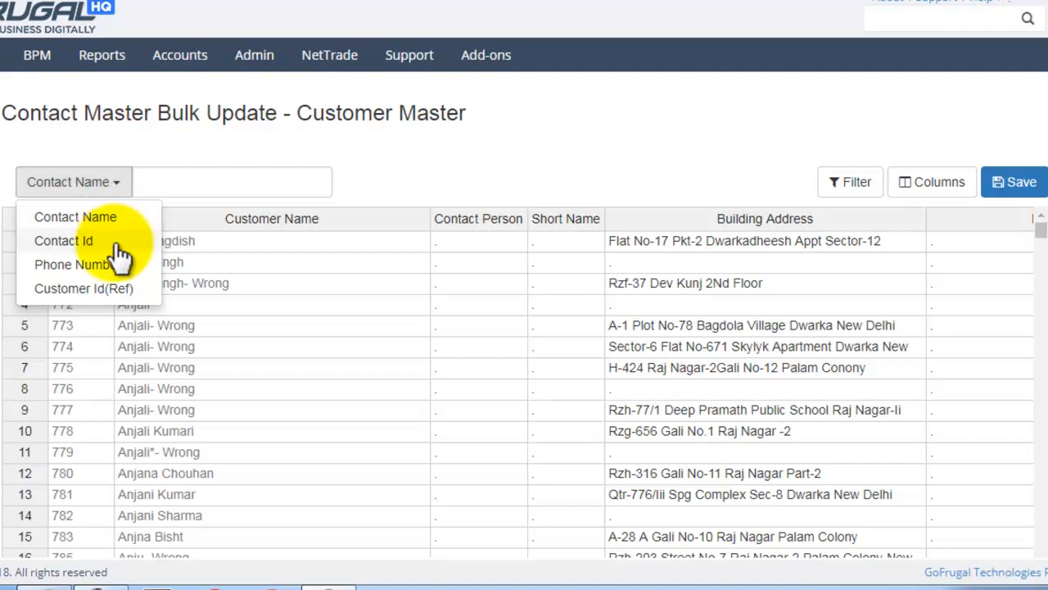
Step: Search the grid by Contact Id 773, then bring the Choose filters dialog back up
left_click(62, 239)
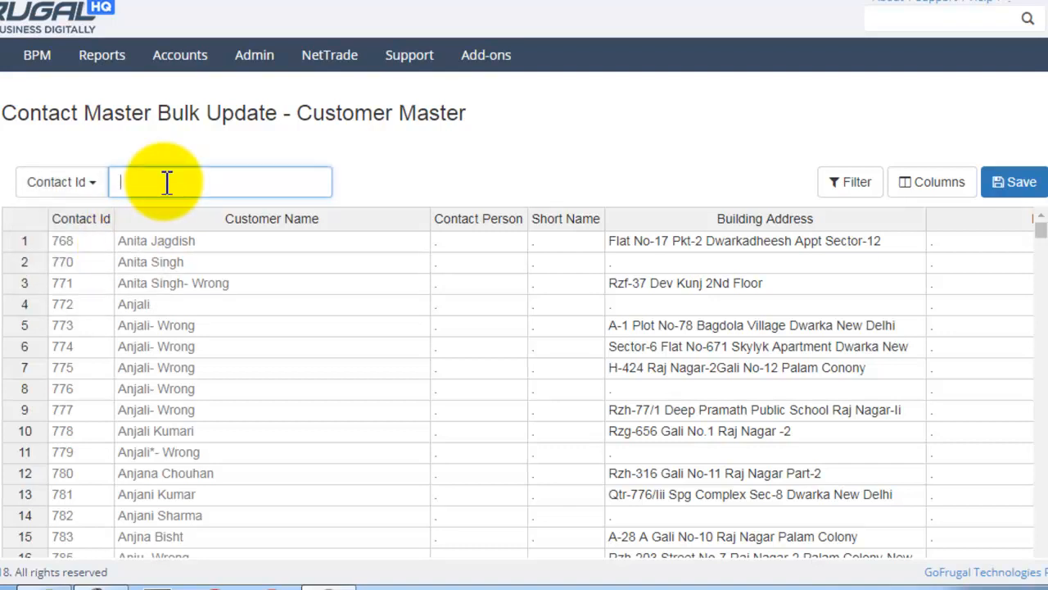
type("773")
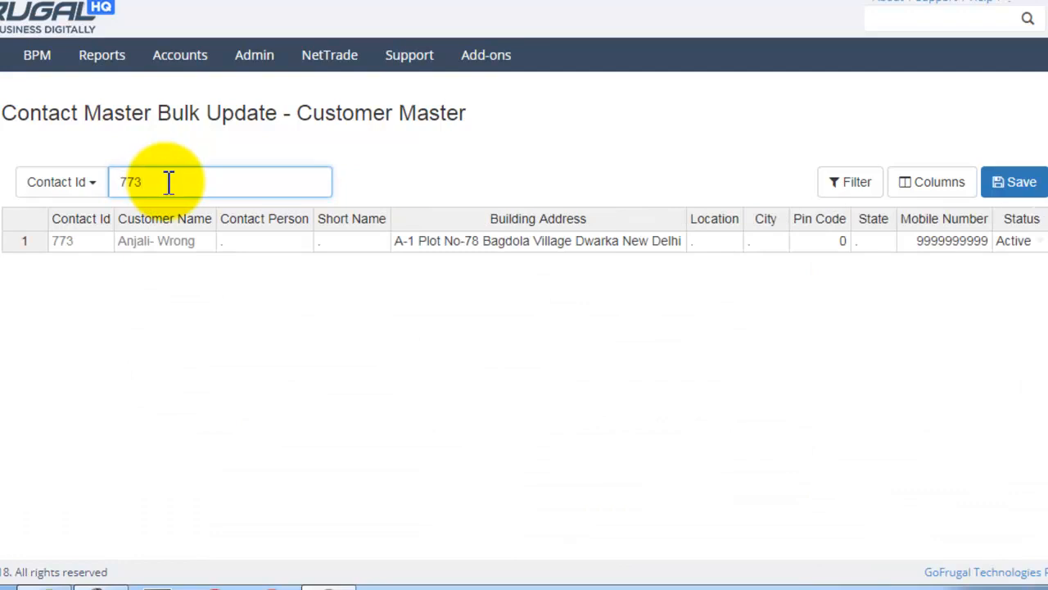
mouse_move(707, 279)
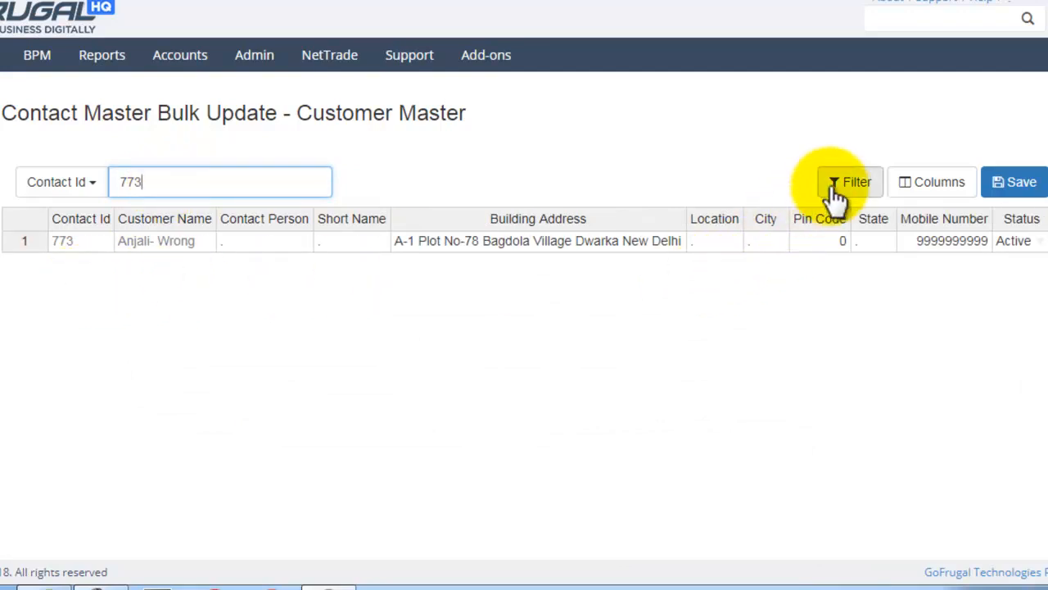
left_click(848, 182)
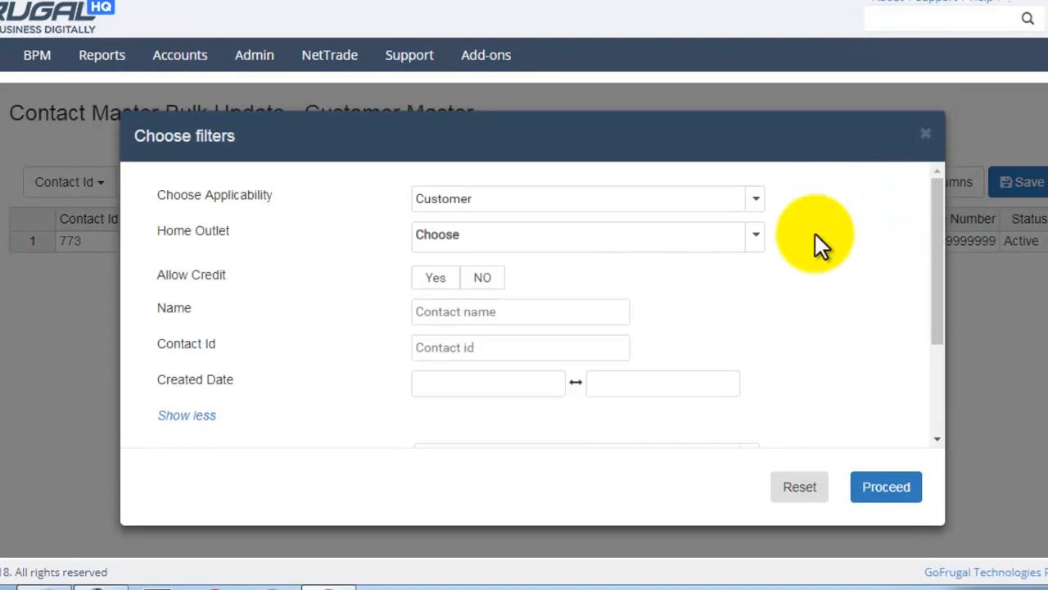
left_click(521, 348)
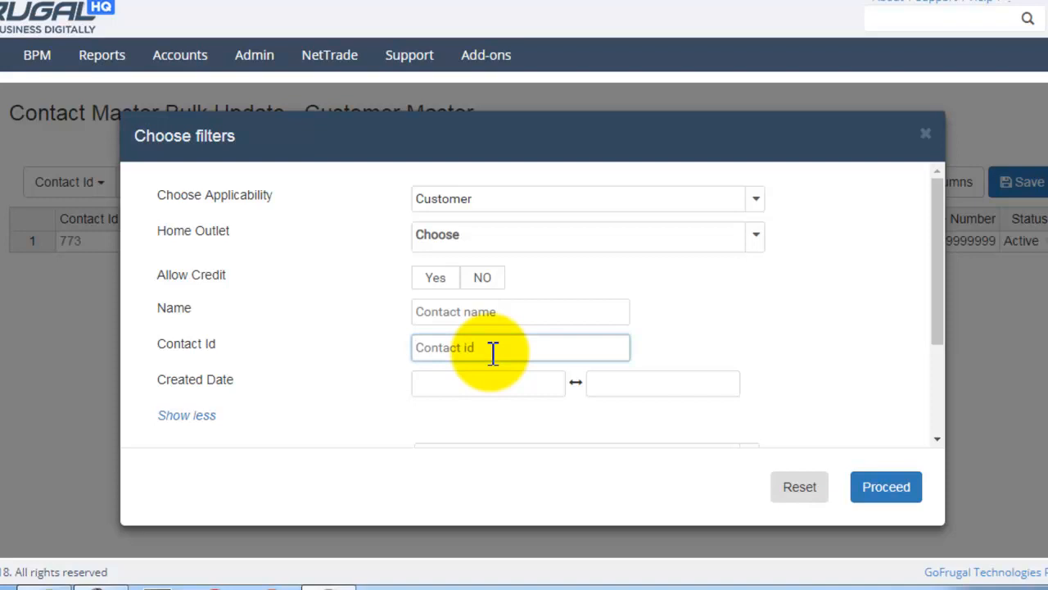
type("778")
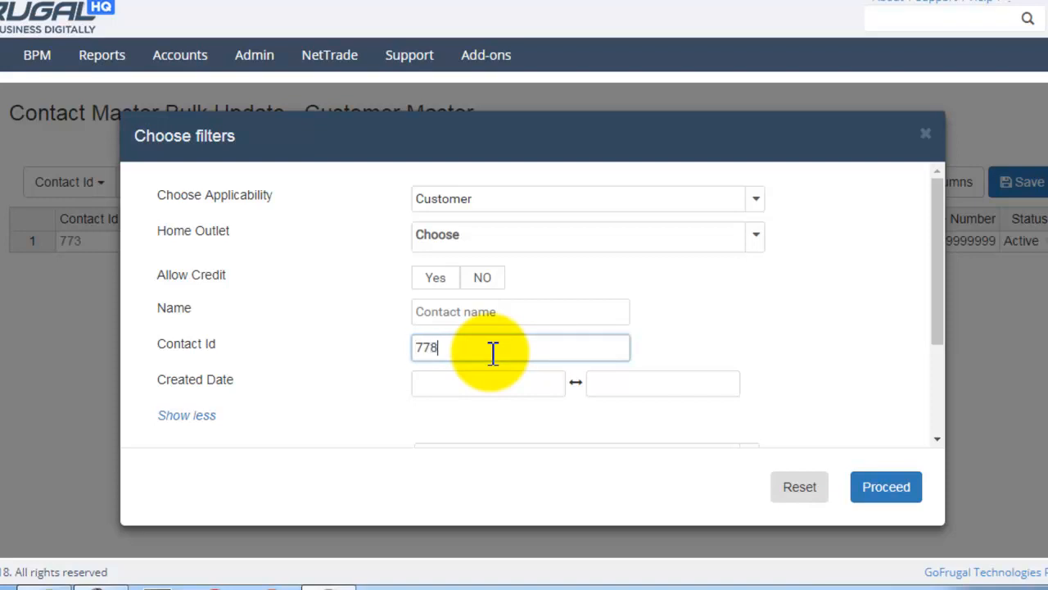
left_click(885, 486)
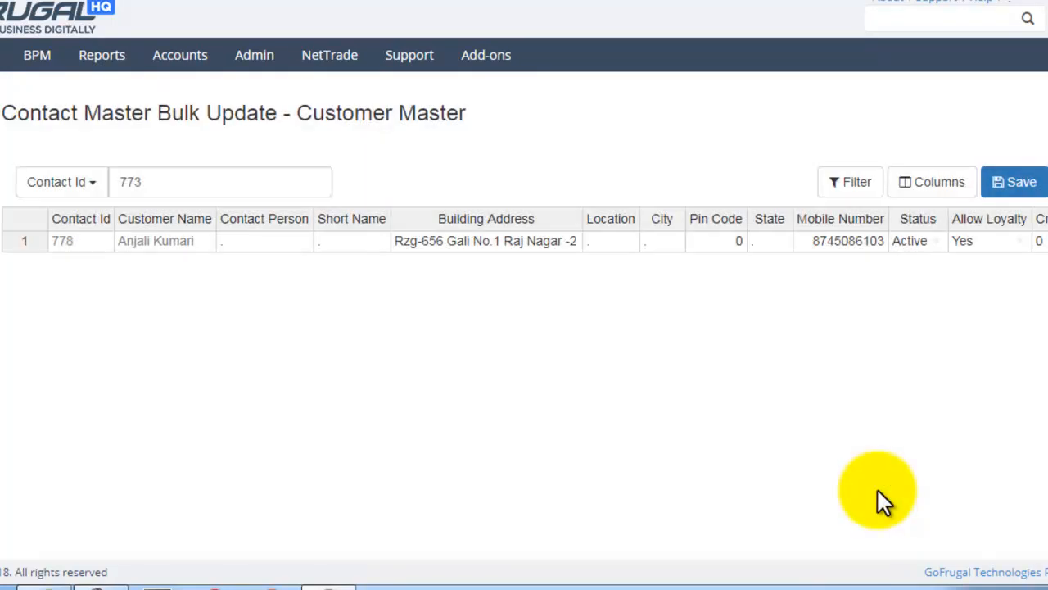
mouse_move(999, 262)
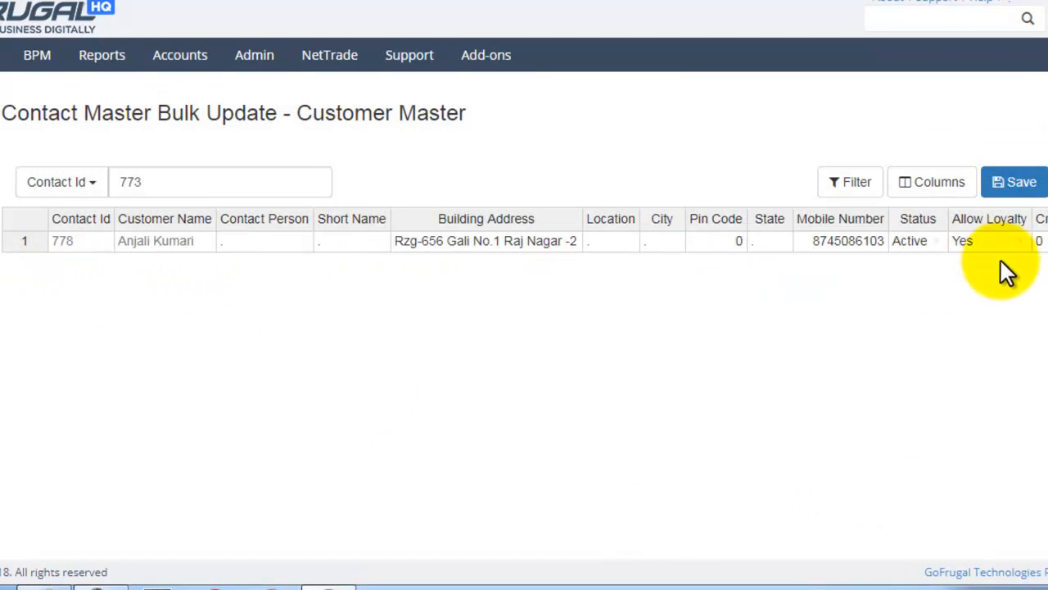
left_click(850, 182)
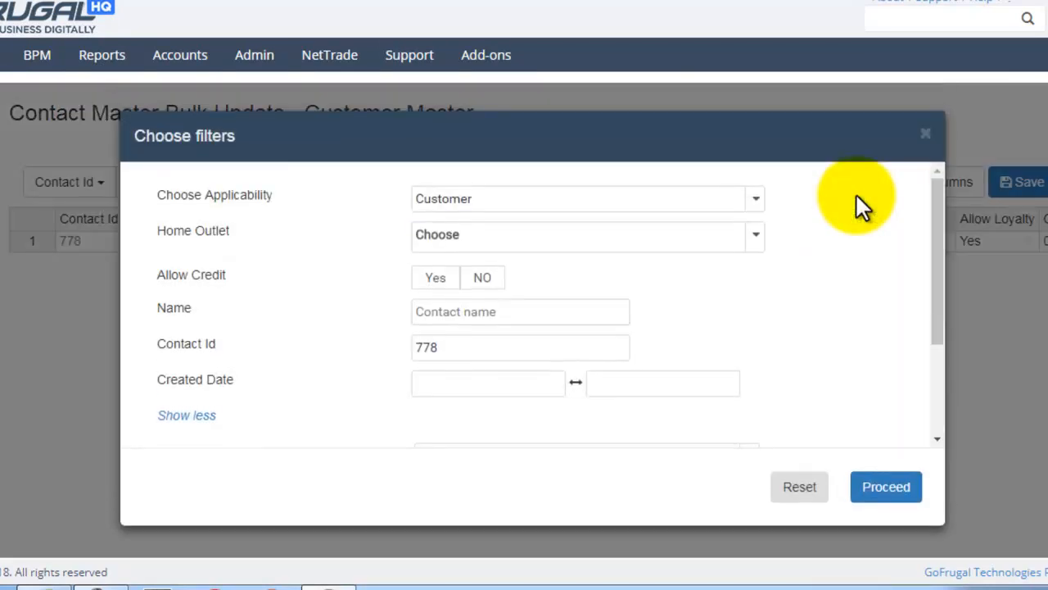
mouse_move(632, 344)
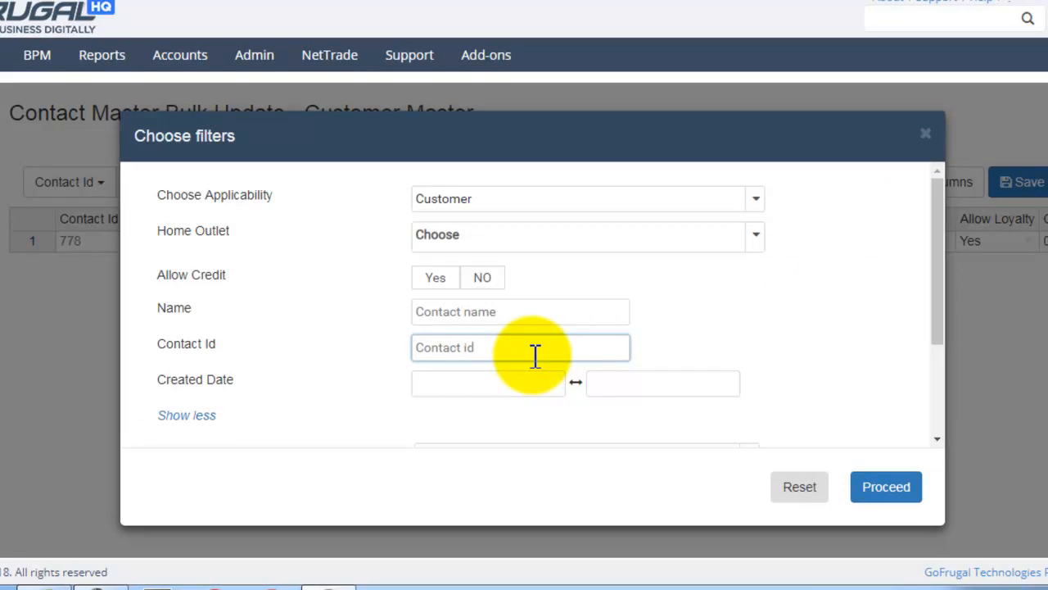
Step: Reapply the filters with the Contact Id field cleared so all customer contacts reload
scroll("down", 3)
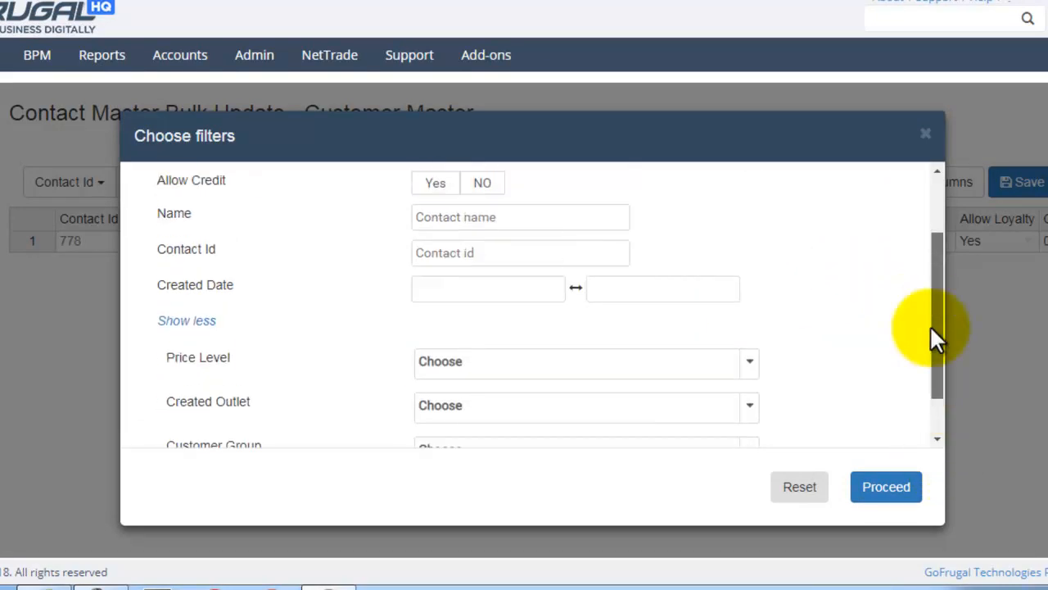
scroll("up", 3)
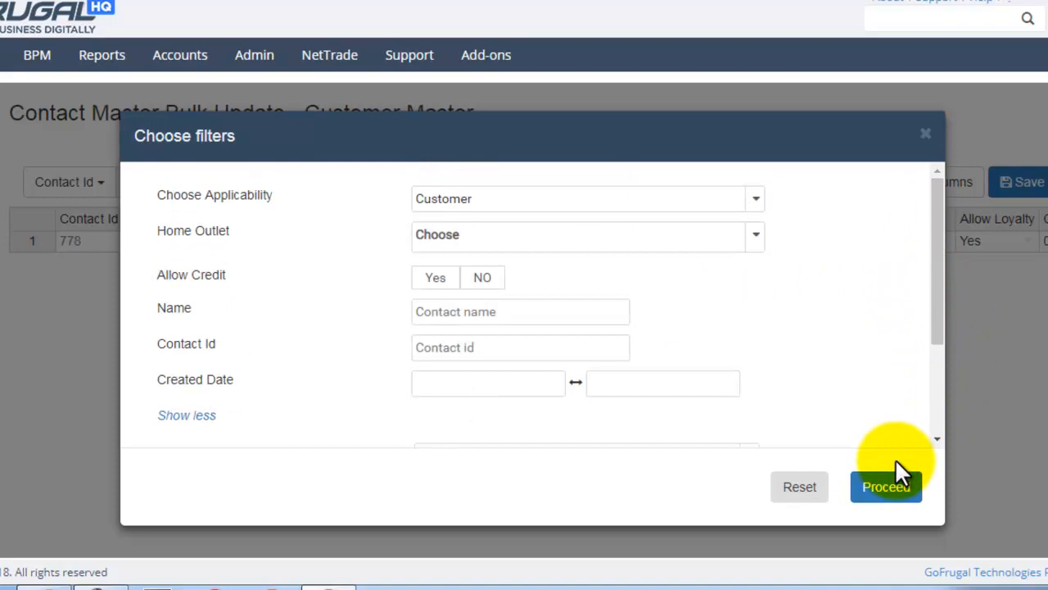
left_click(886, 486)
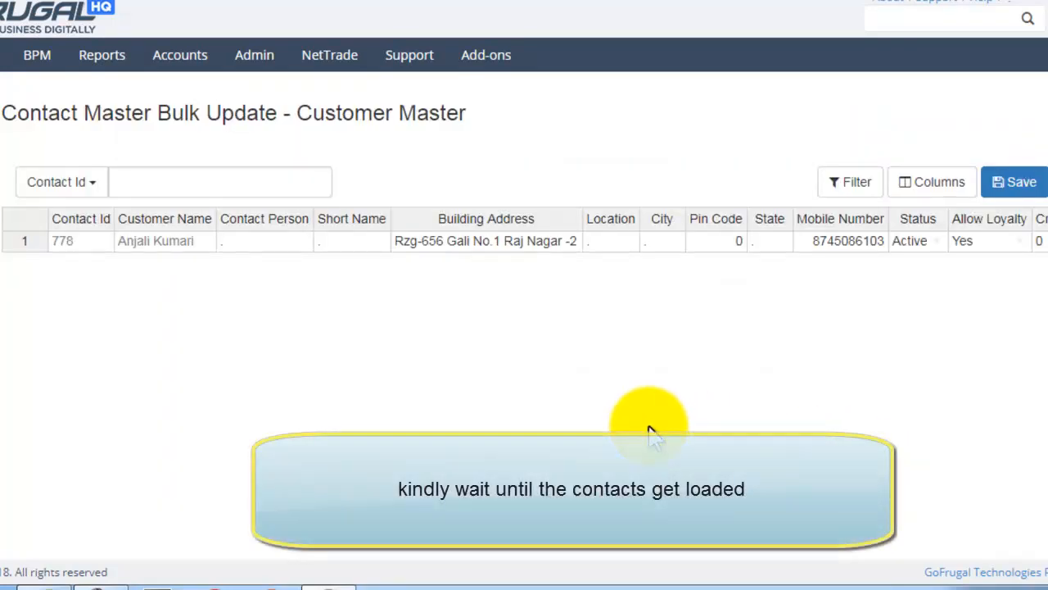
left_click(1019, 182)
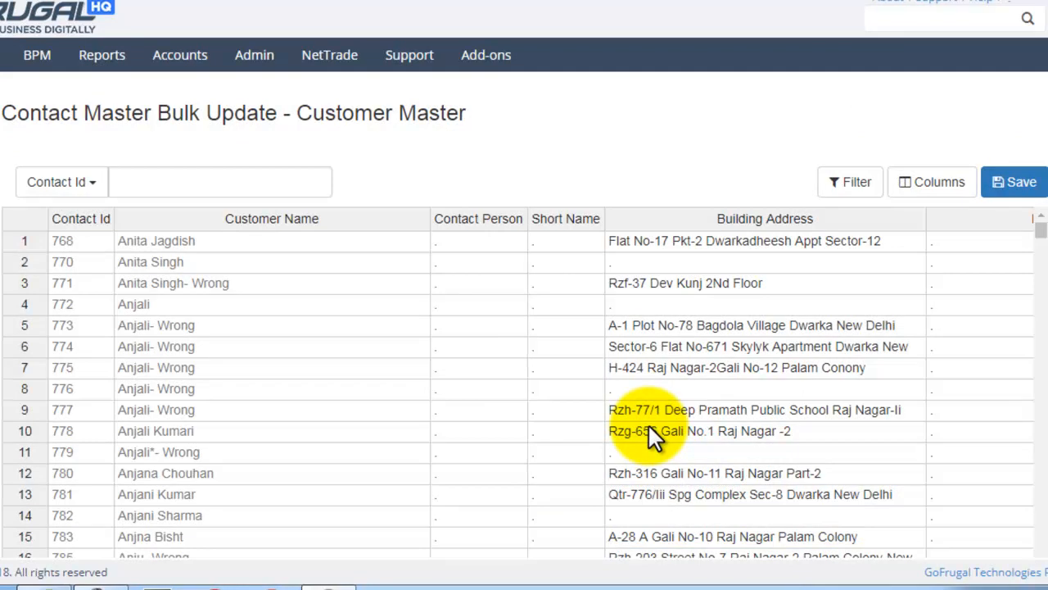
mouse_move(1041, 238)
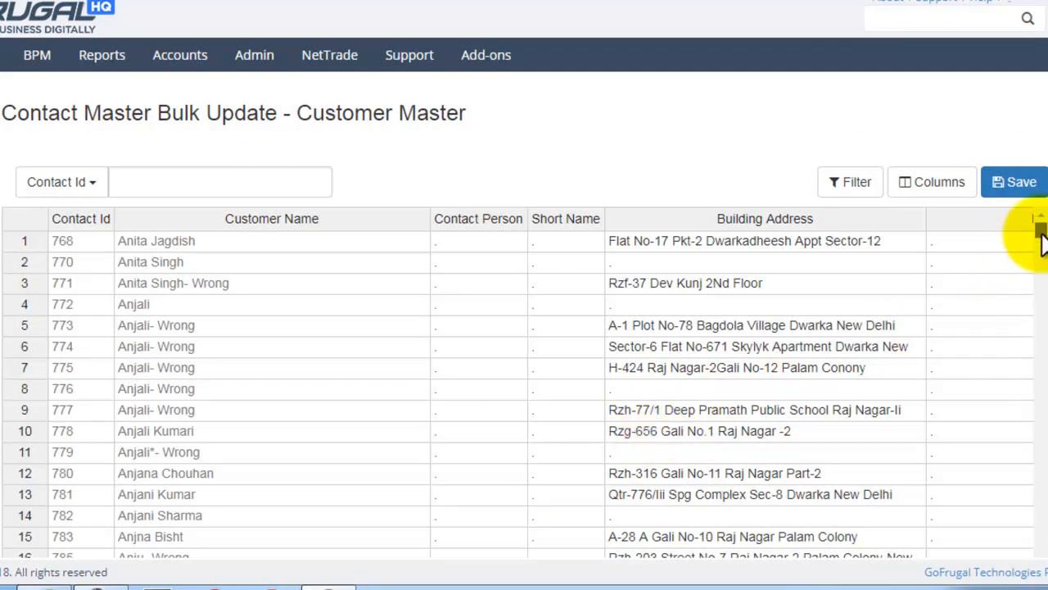
scroll("down", 3)
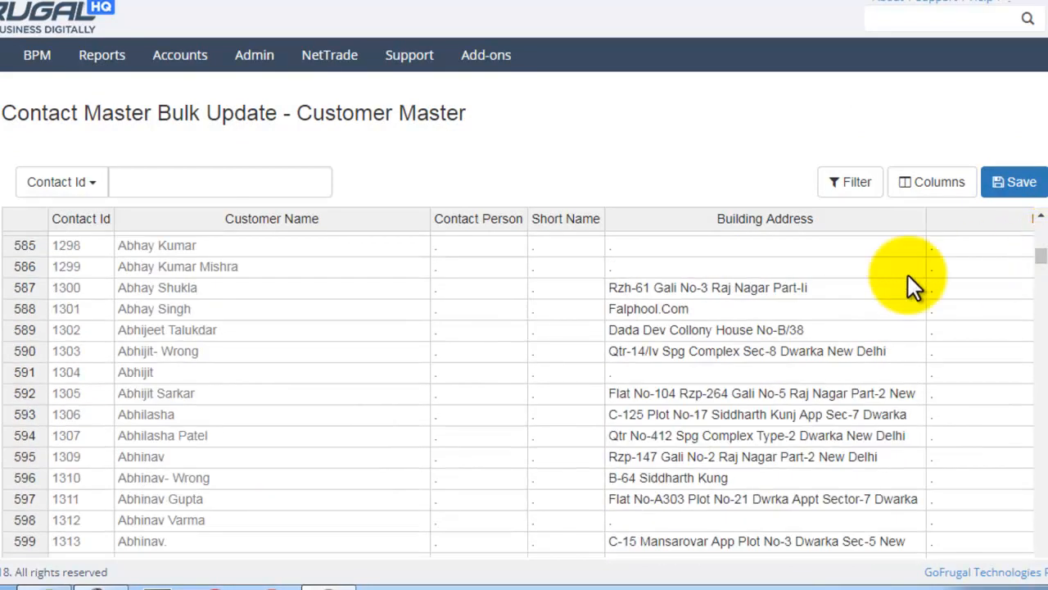
left_click(478, 393)
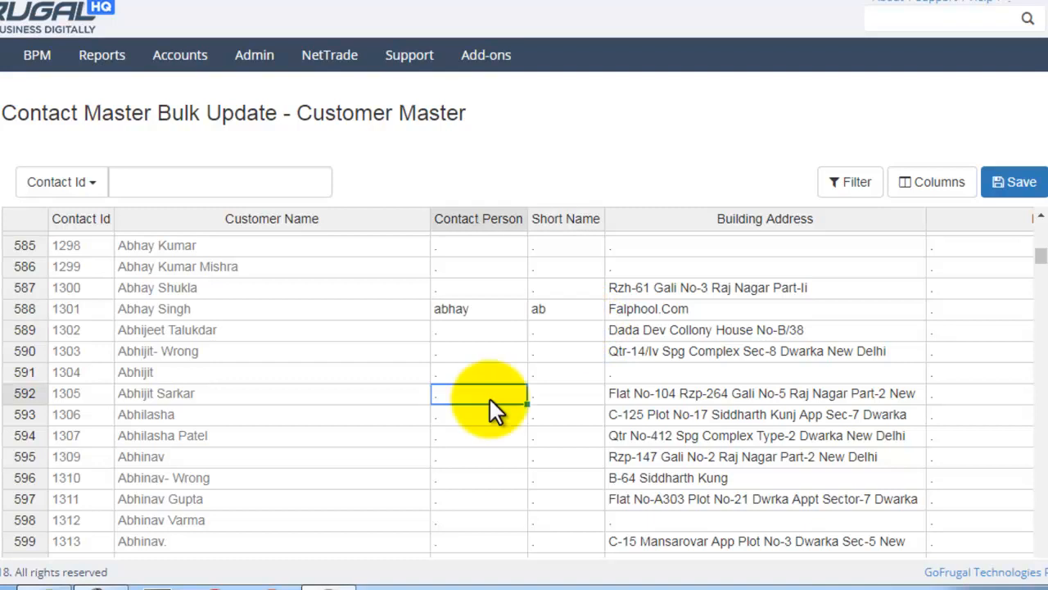
type("a")
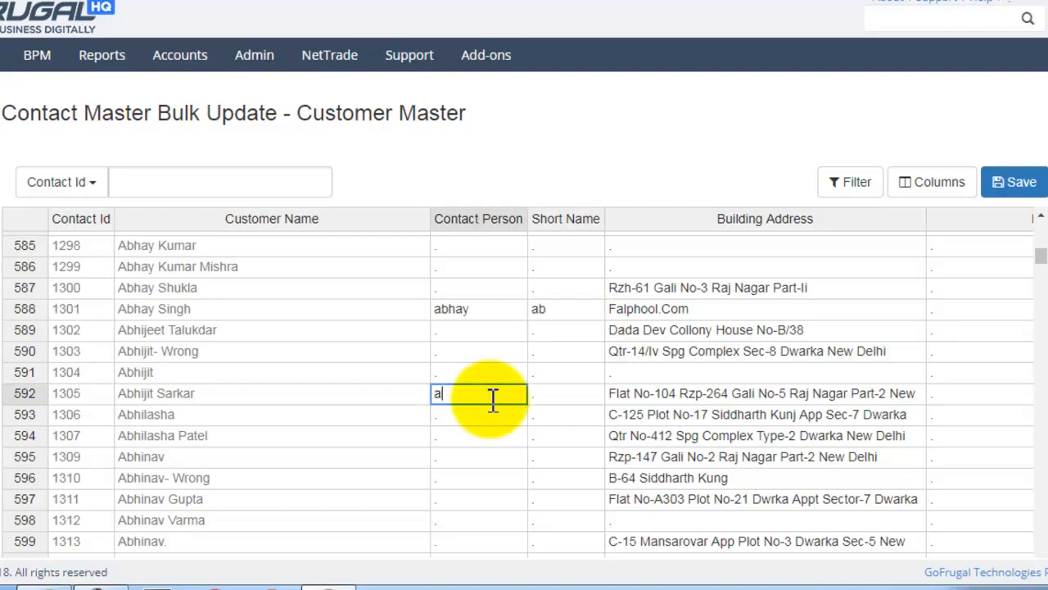
type("bhijit")
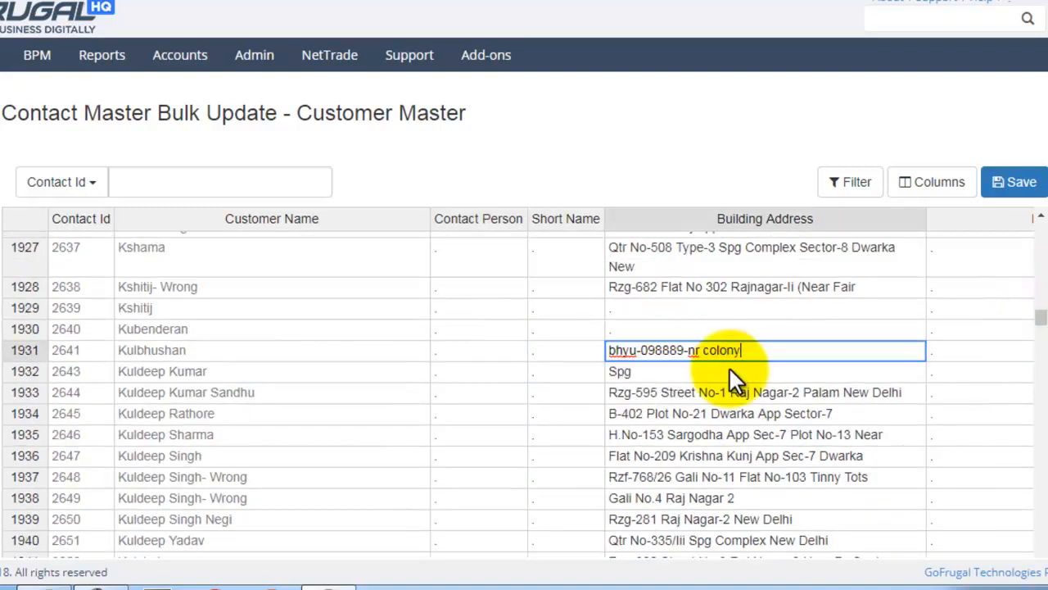
mouse_move(1040, 325)
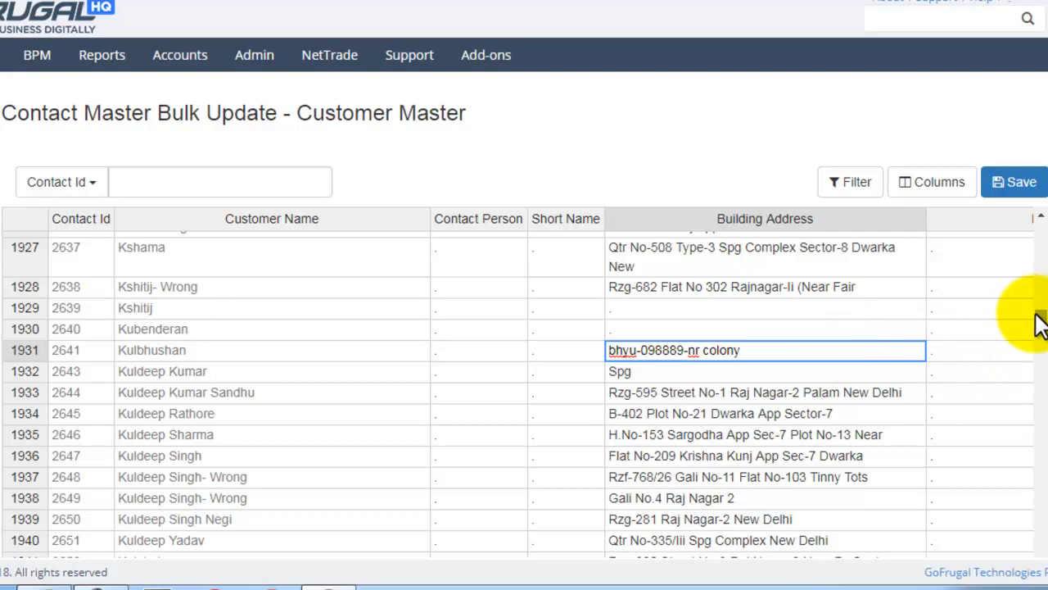
scroll("down", 3)
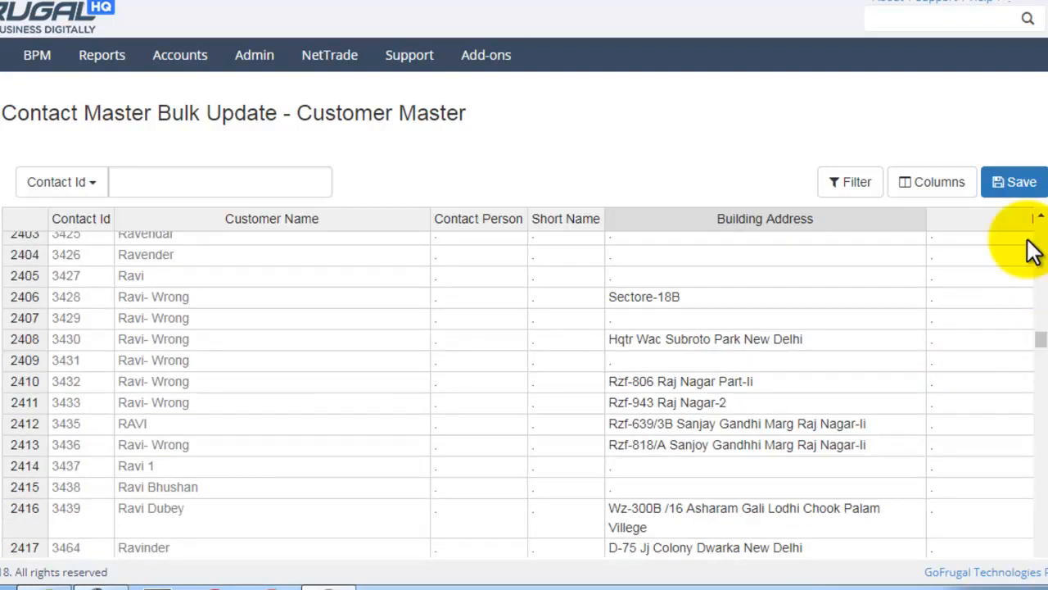
Step: Save the grid edits and dismiss the 'Contacts Updated Successfully' message
left_click(1019, 182)
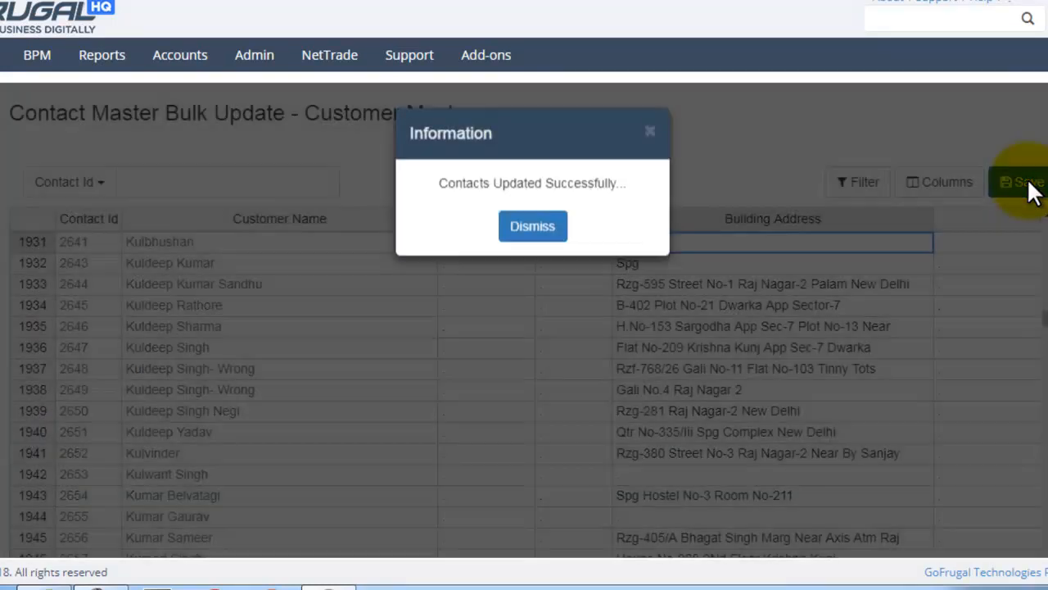
mouse_move(783, 221)
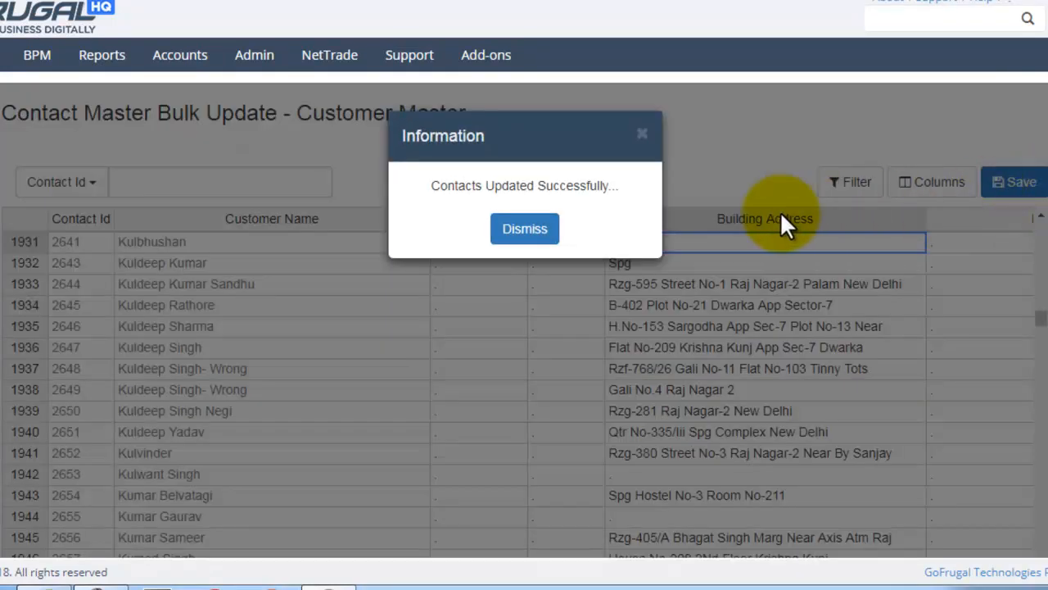
left_click(524, 230)
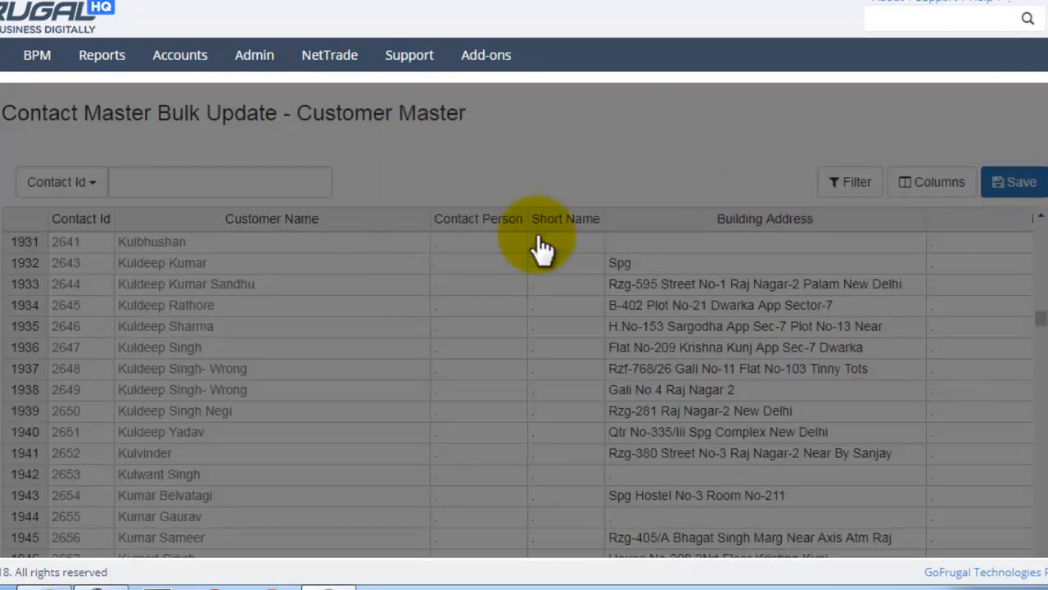
mouse_move(932, 182)
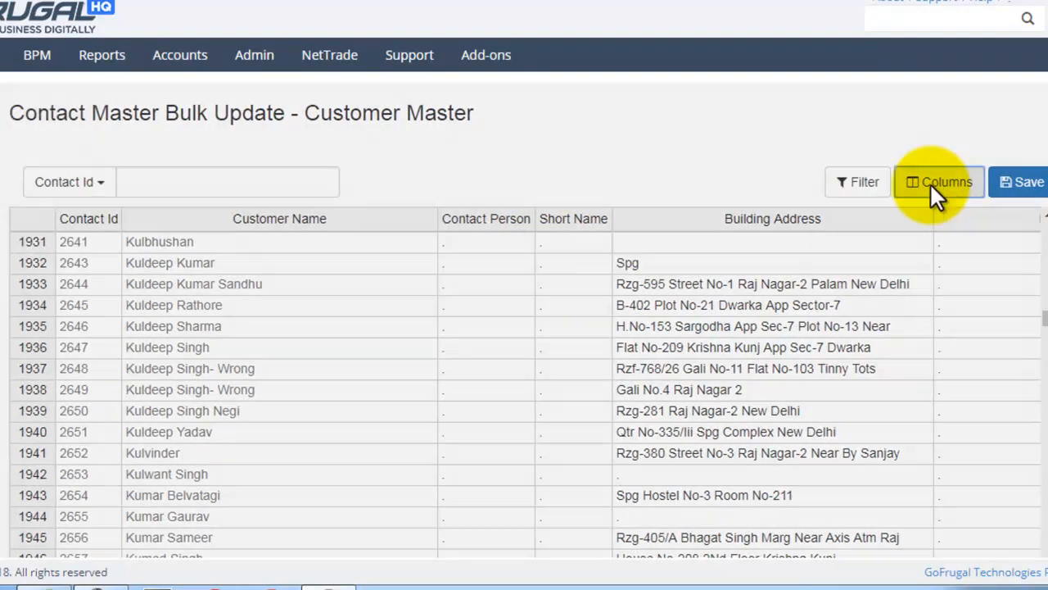
Step: Switch off Mobile Number in Choose columns and apply the revised column set
left_click(938, 182)
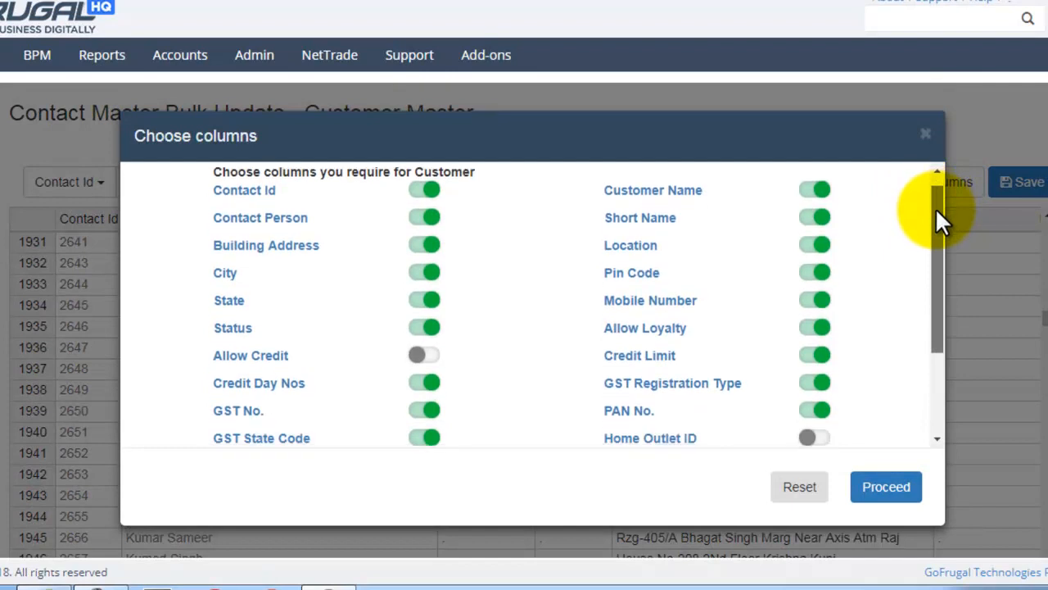
scroll("down", 3)
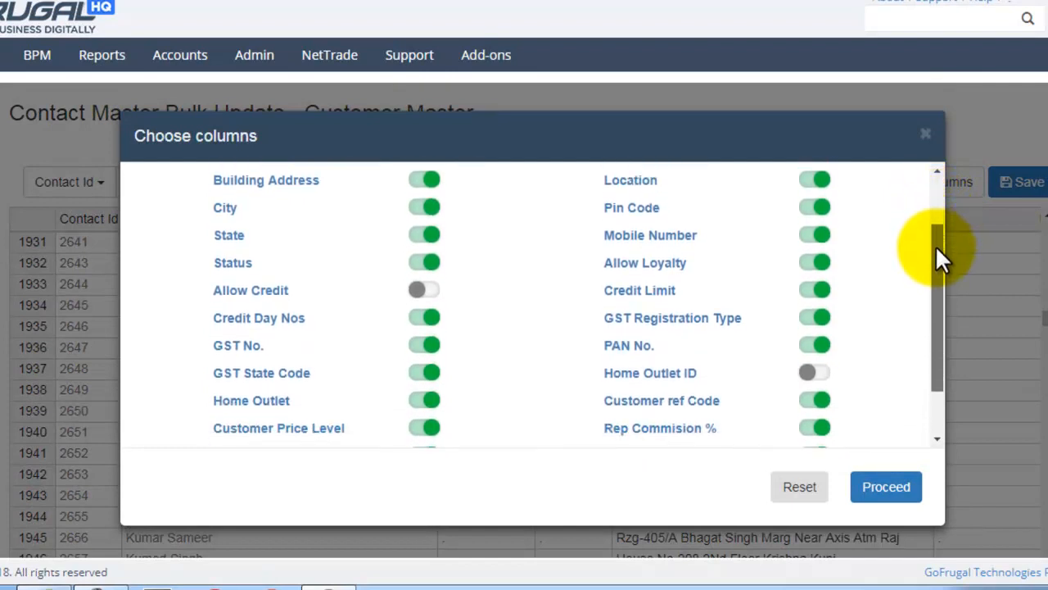
scroll("down", 3)
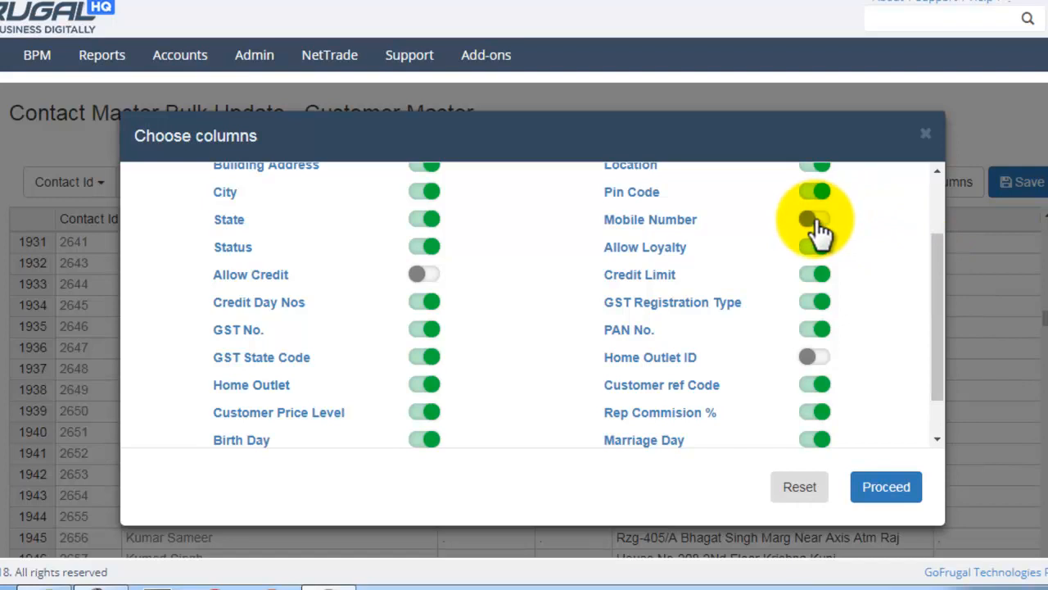
left_click(815, 219)
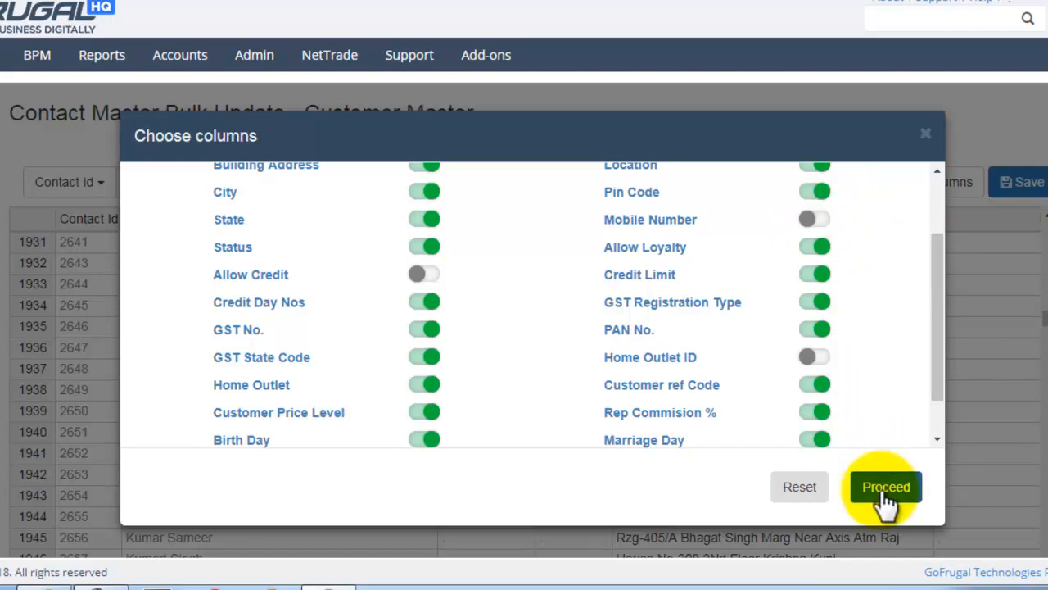
left_click(884, 487)
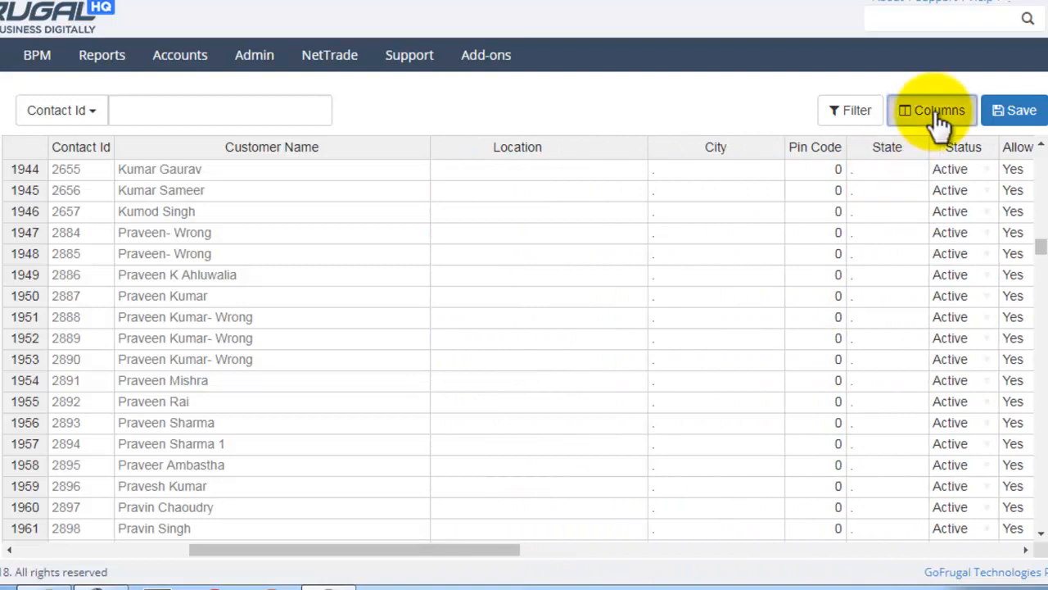
Step: Switch Mobile Number back on in Choose columns so the grid shows it again
left_click(932, 110)
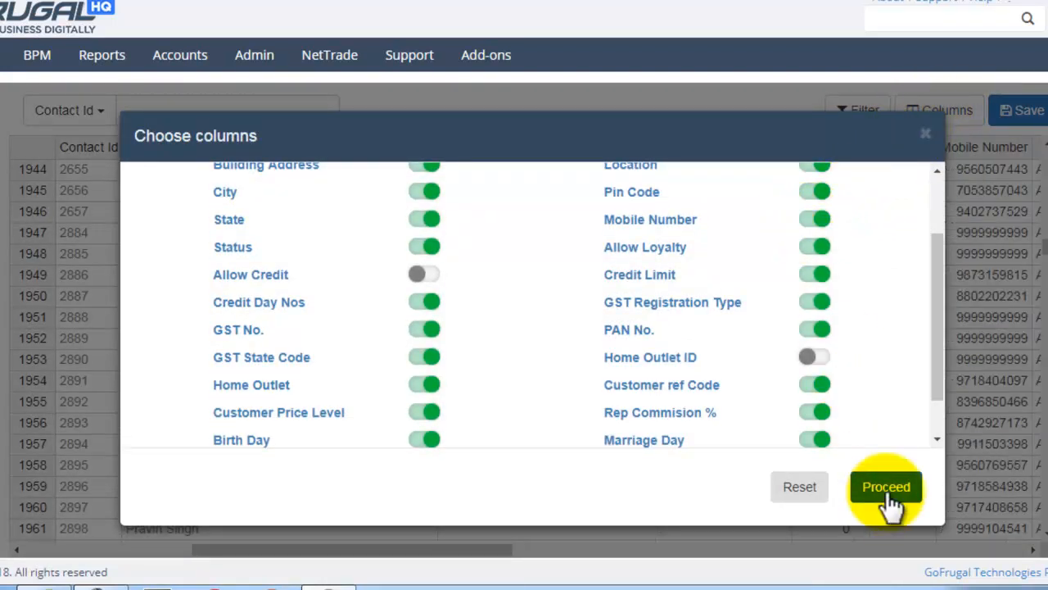
left_click(884, 486)
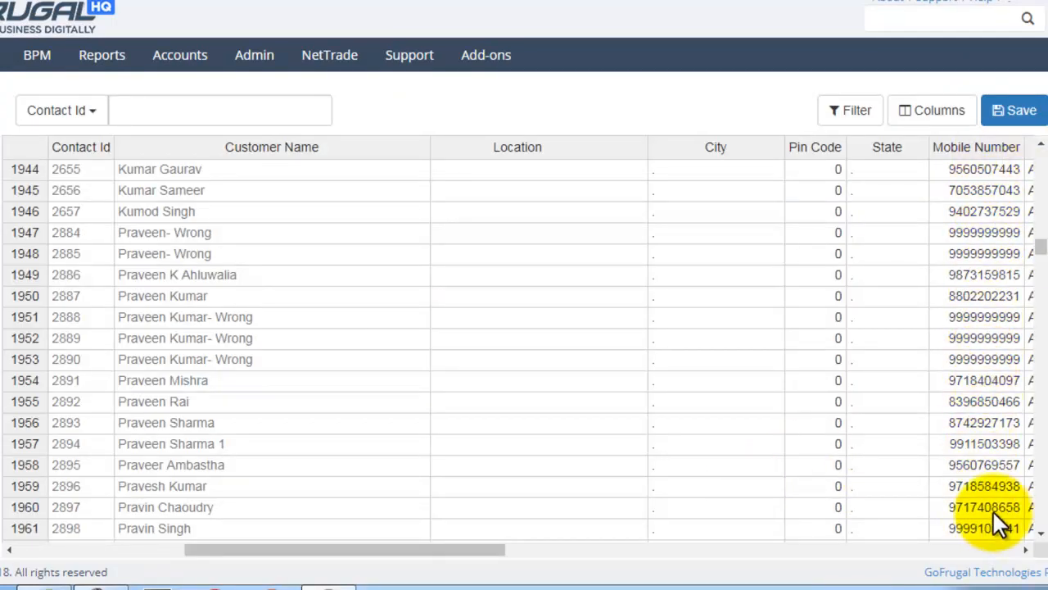
left_click(939, 109)
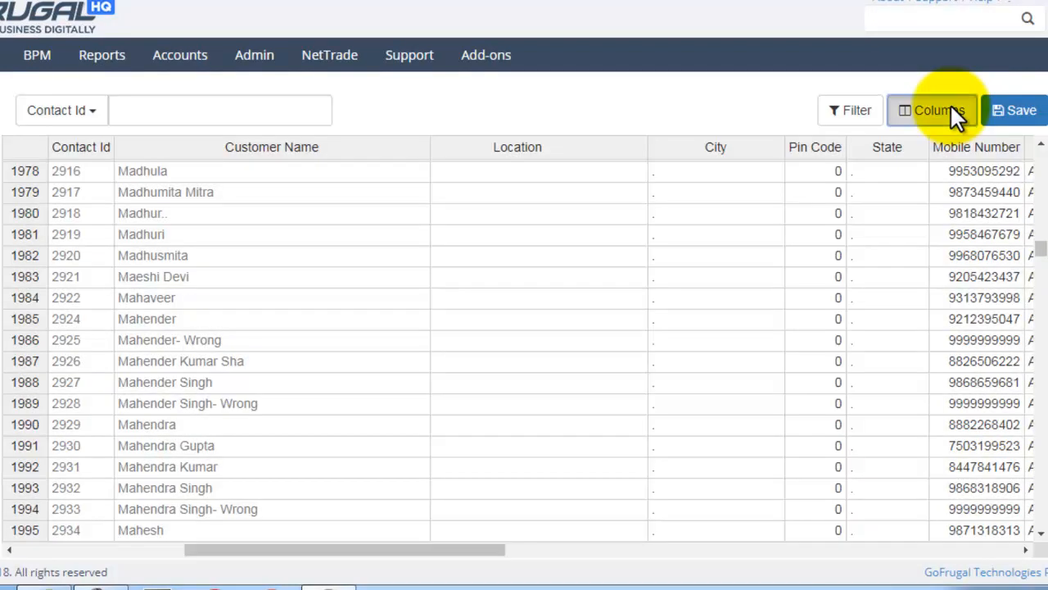
left_click(930, 110)
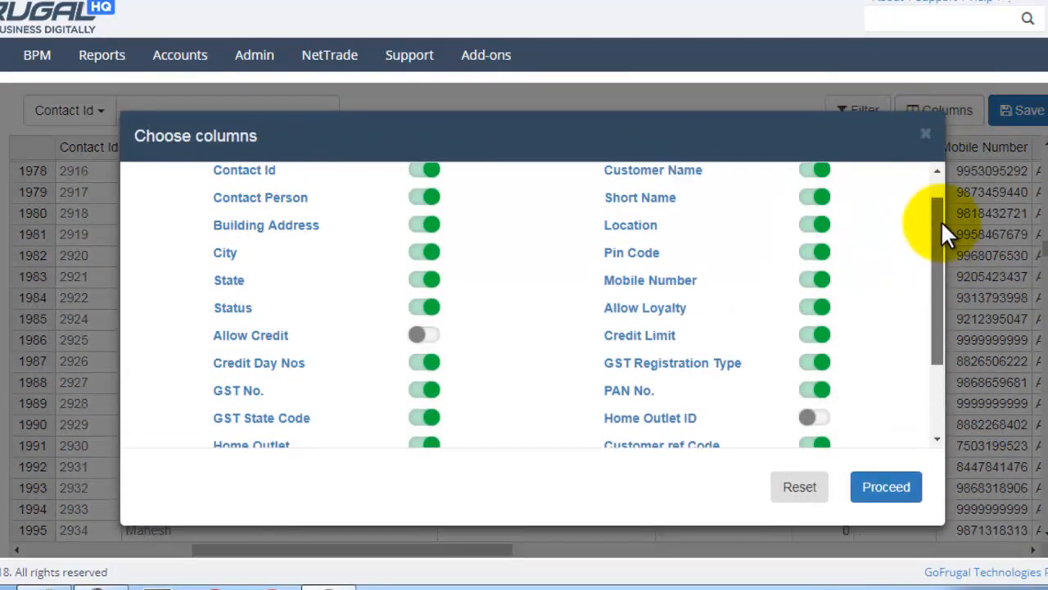
scroll("down", 3)
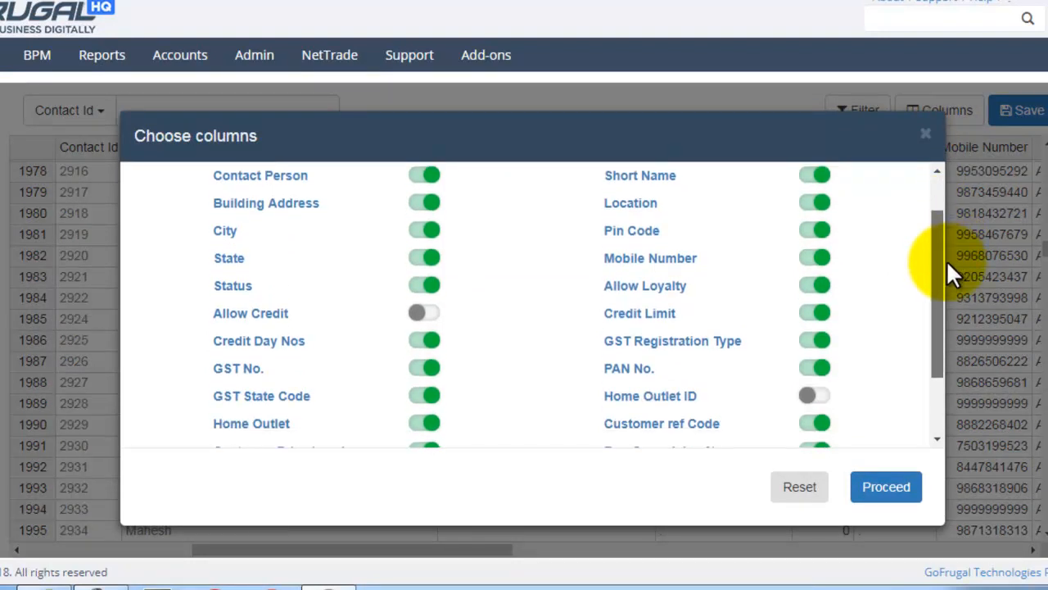
scroll("down", 3)
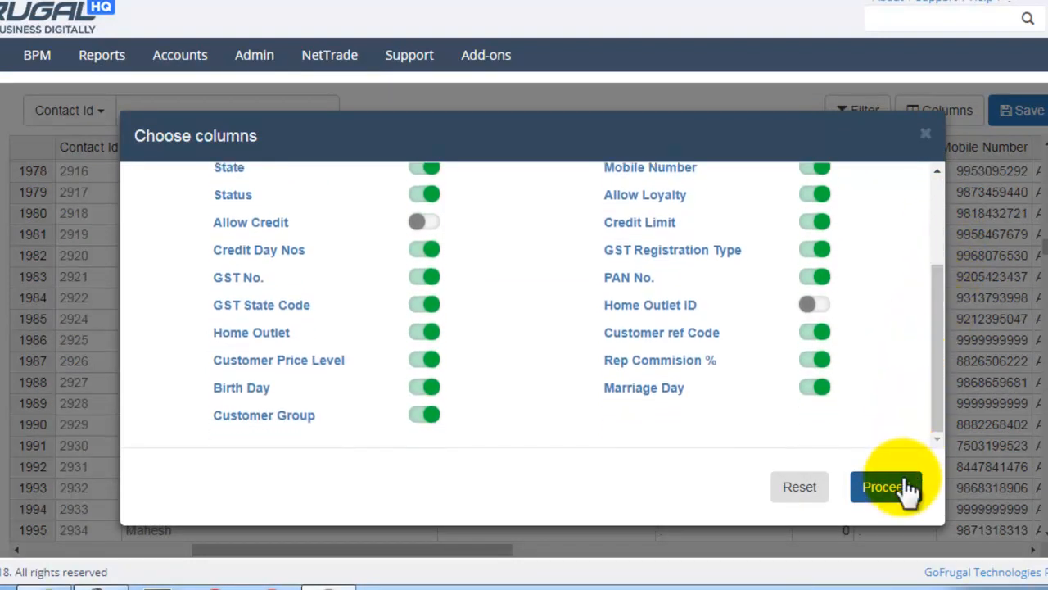
left_click(885, 487)
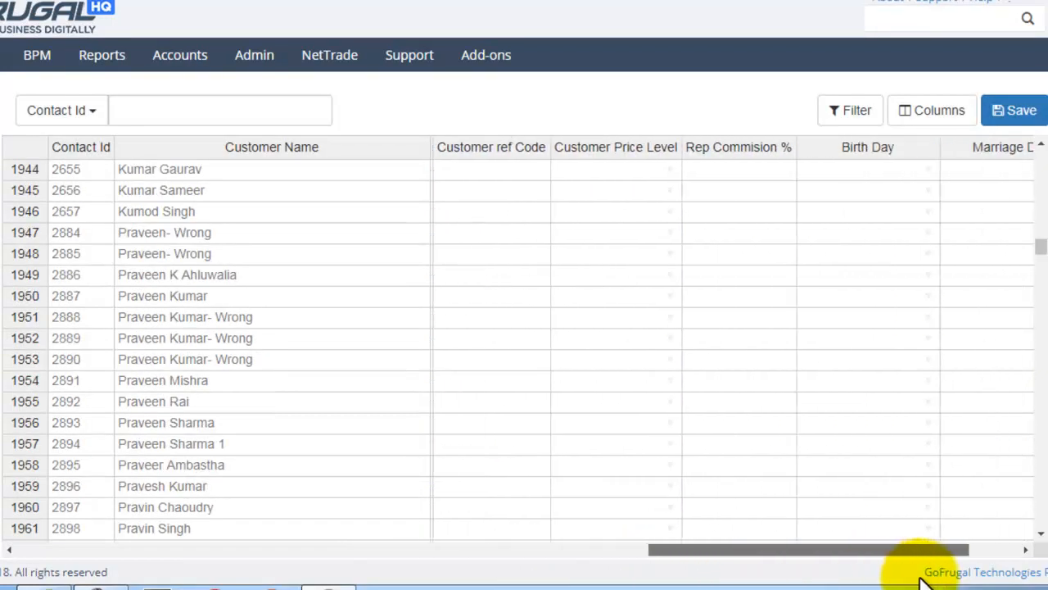
left_click(1019, 110)
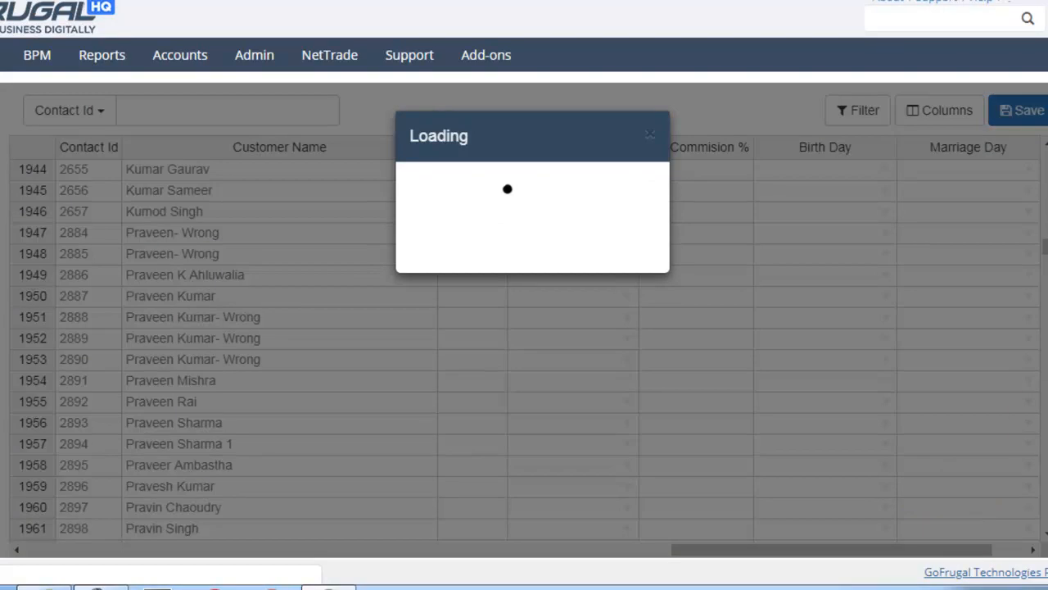